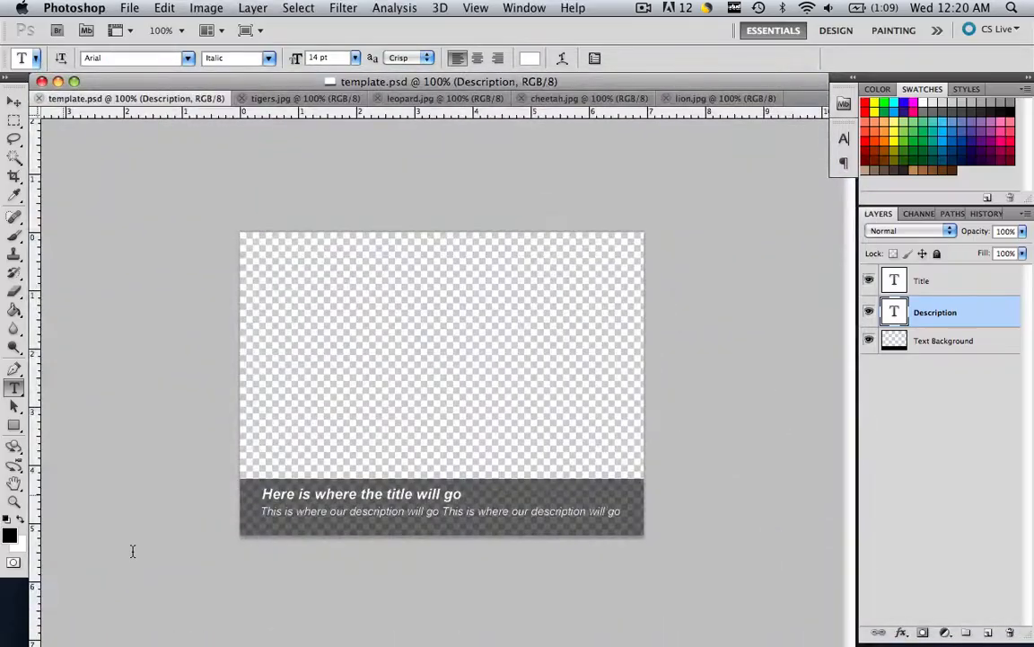
pyautogui.moveTo(210, 183)
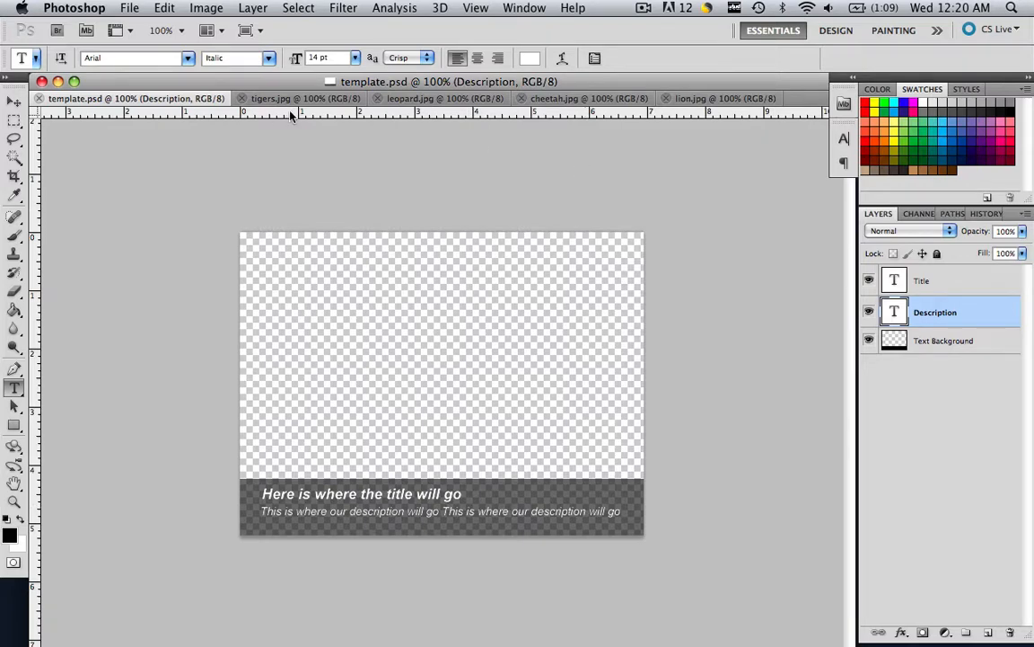
# Preview the tigers, snow leopard, lion and cheetah captioned images in Photoshop
pyautogui.click(305, 97)
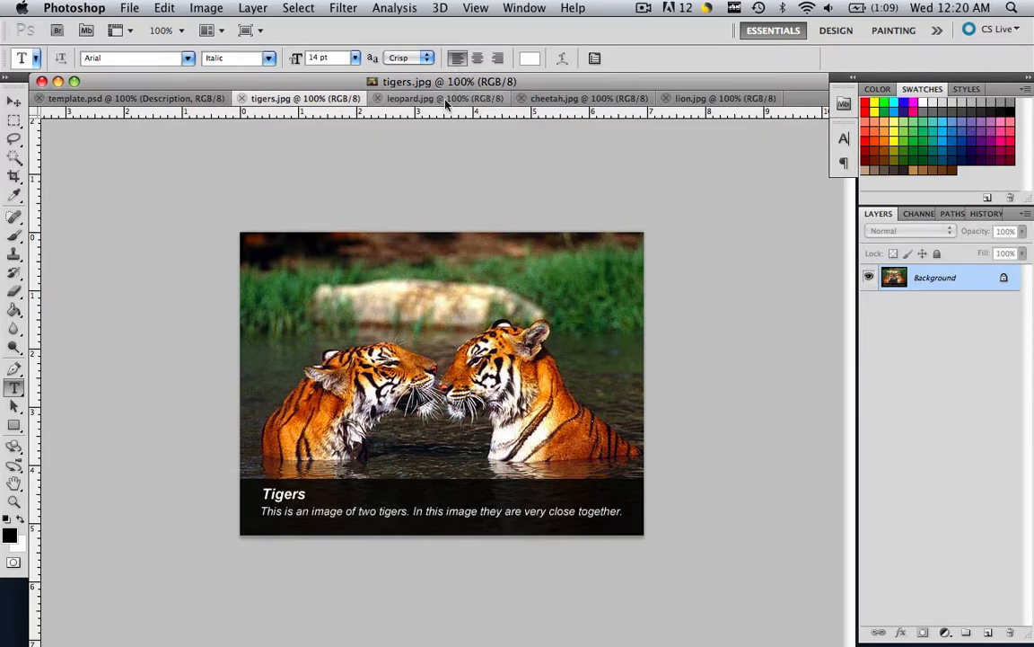
pyautogui.click(446, 97)
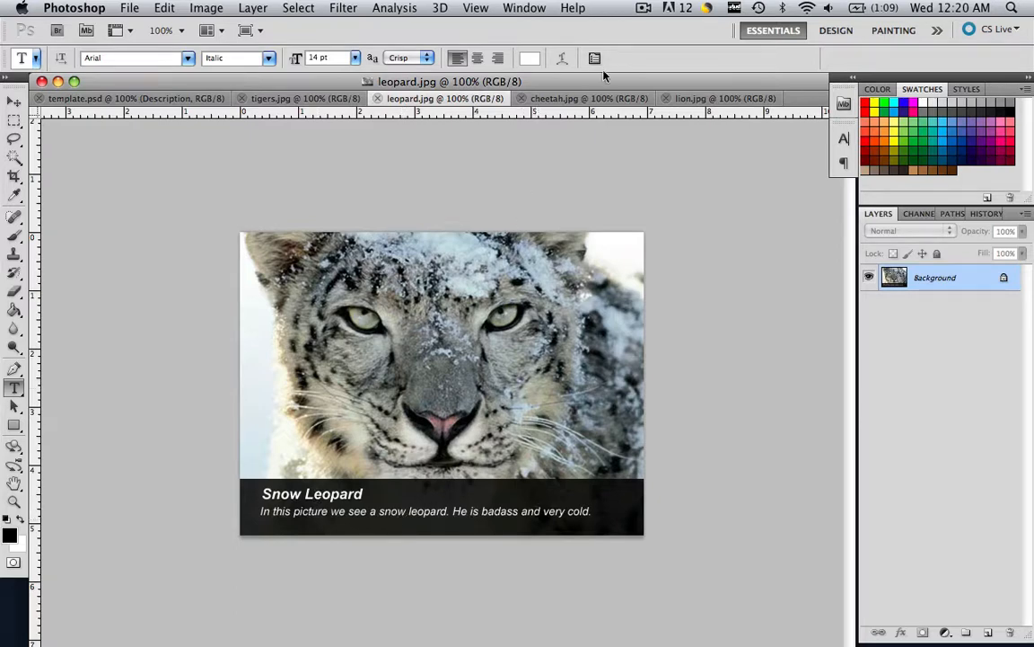
pyautogui.moveTo(590, 97)
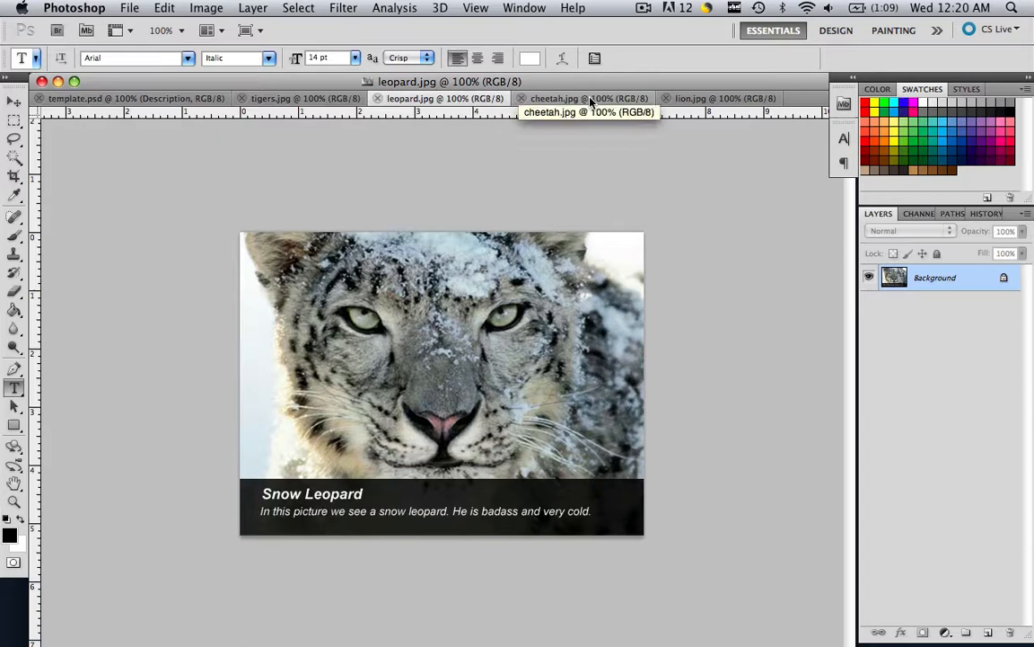
pyautogui.click(584, 97)
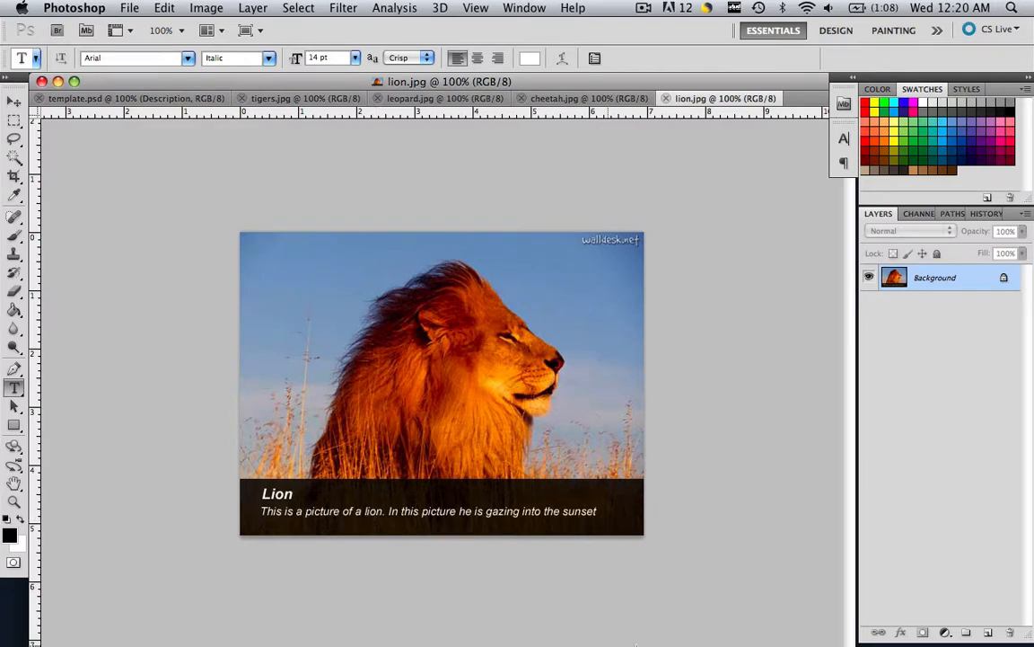
pyautogui.click(584, 97)
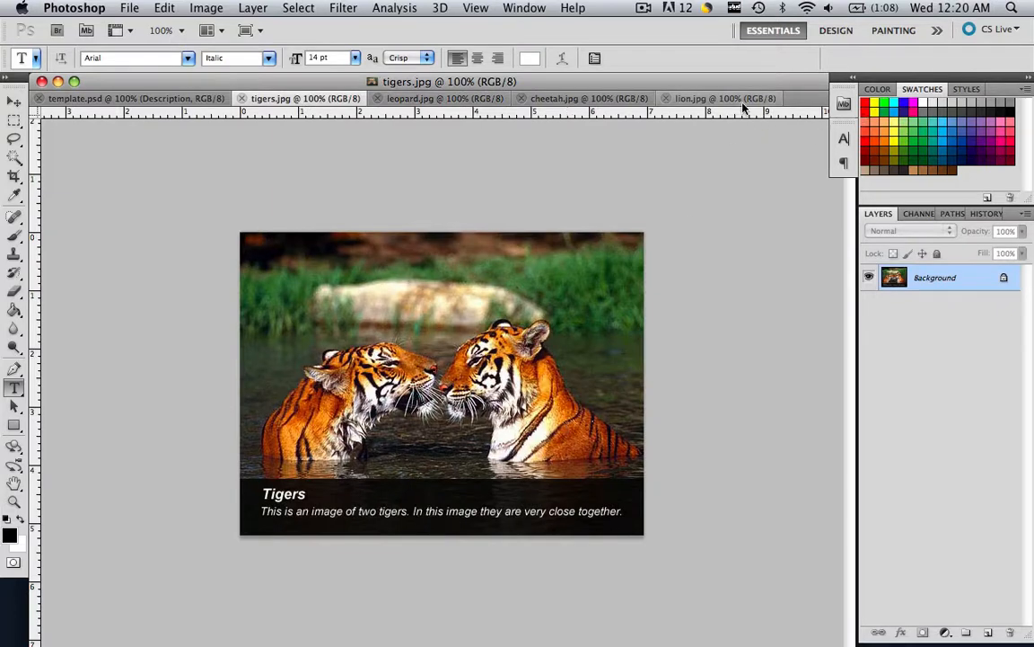
pyautogui.click(589, 97)
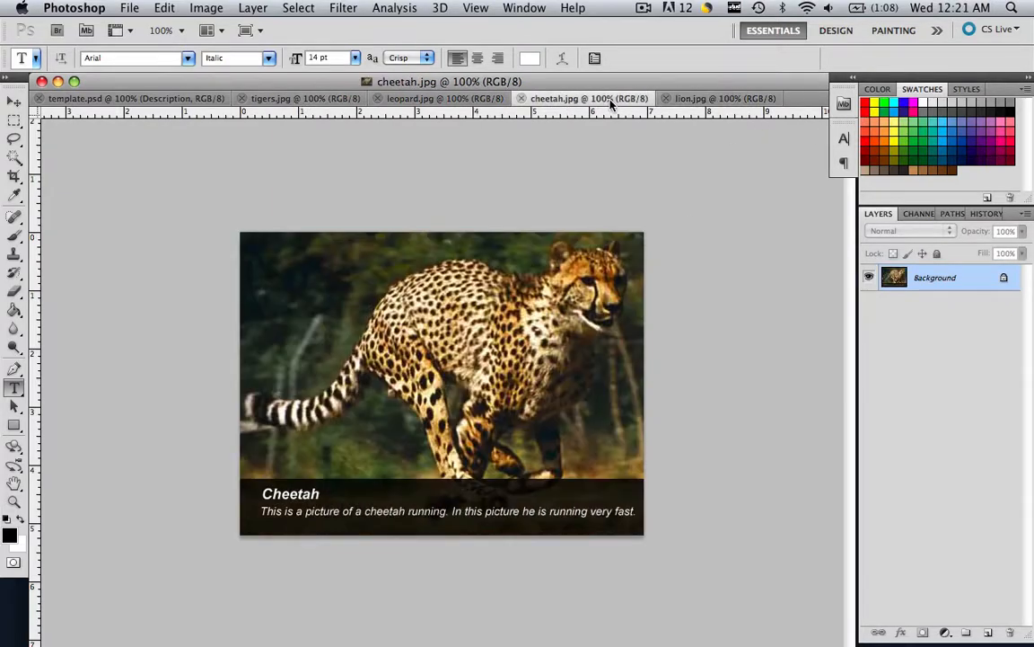
pyautogui.moveTo(413, 97)
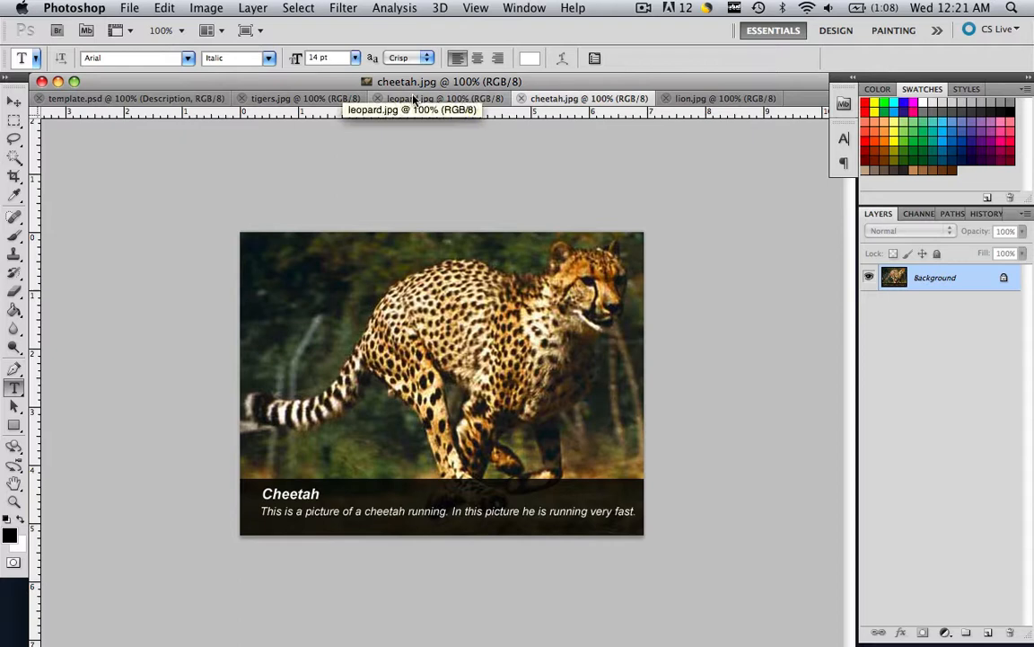
pyautogui.click(432, 97)
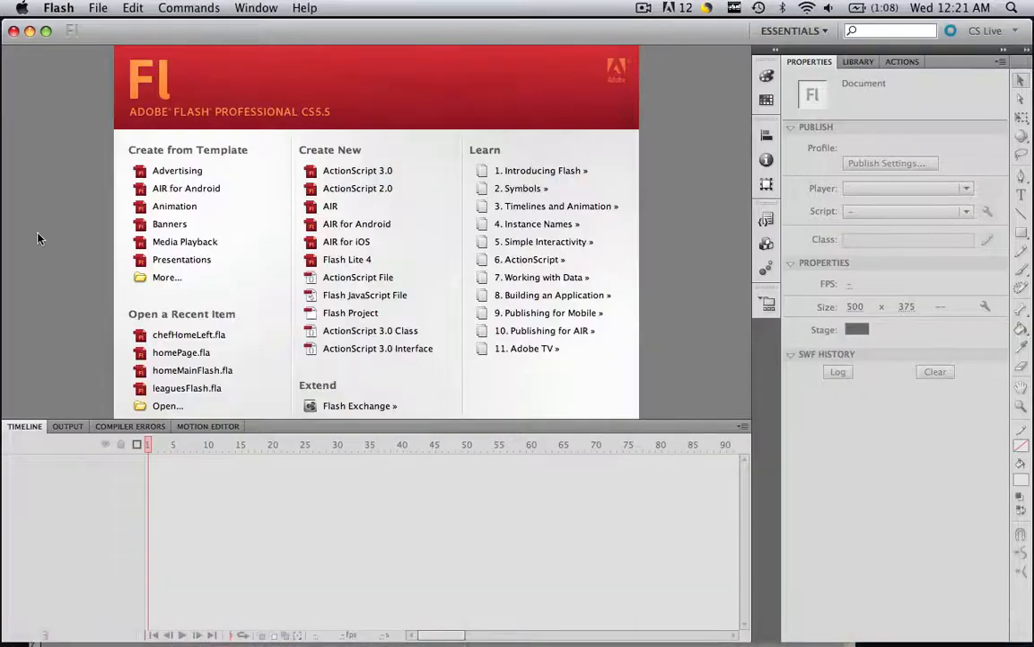
# Switch Flash from the Essentials workspace to the Small Screen workspace
pyautogui.click(794, 29)
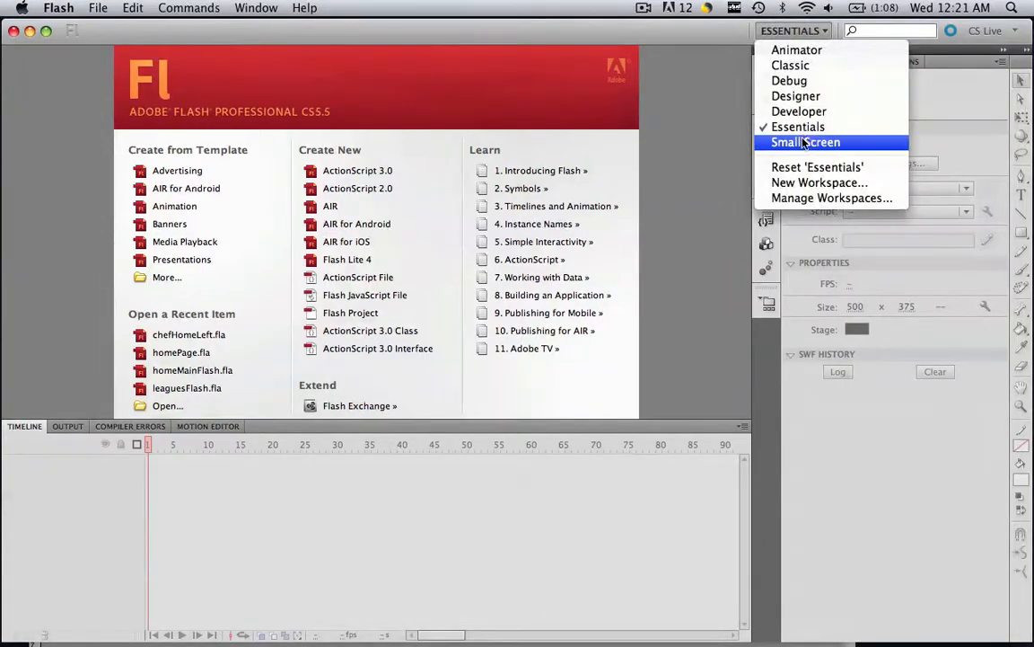
pyautogui.click(798, 126)
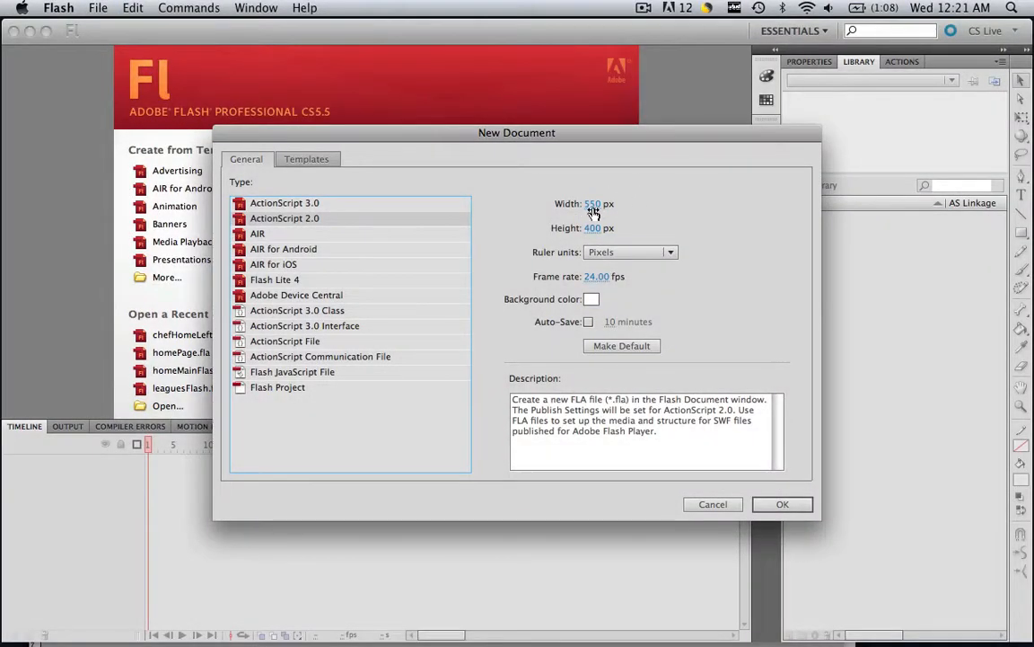
# Create a new ActionScript 2.0 document 500 px wide and 375 px high
pyautogui.write('500')
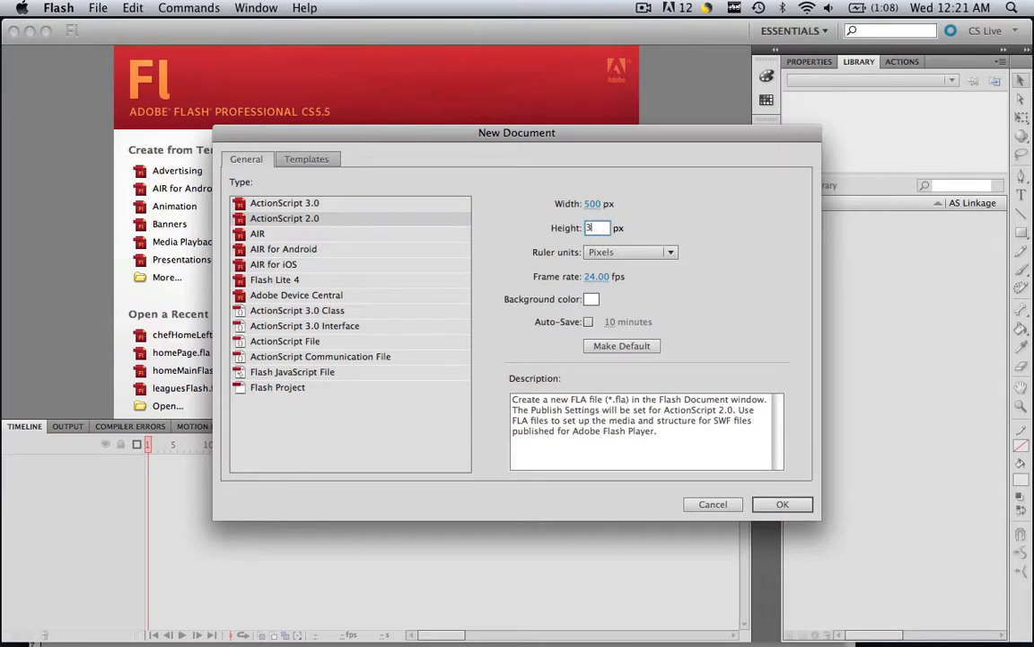
pyautogui.write('375')
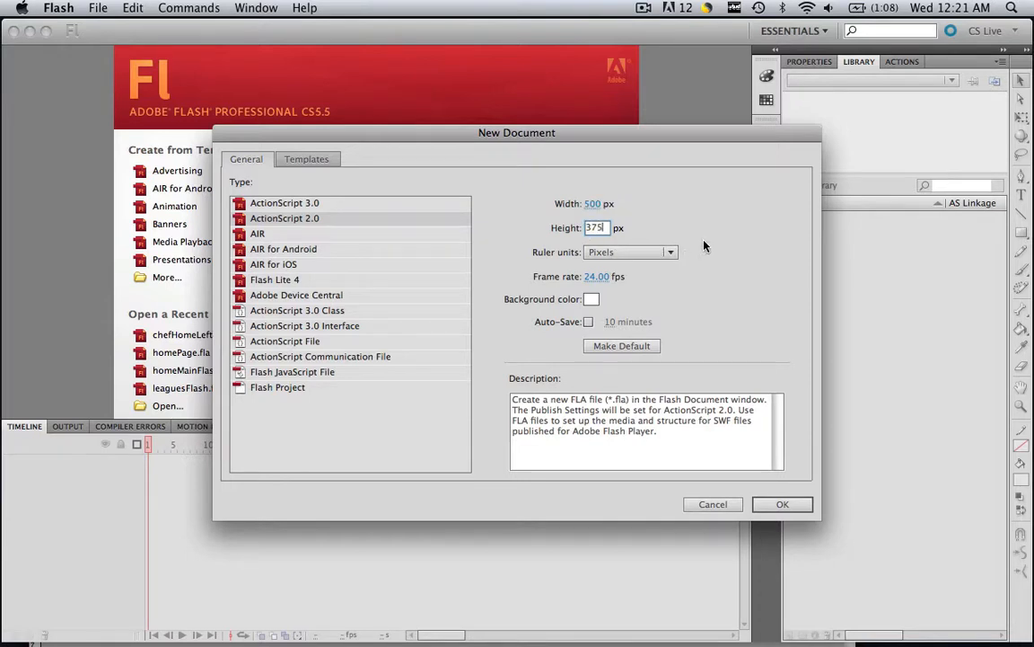
pyautogui.click(315, 219)
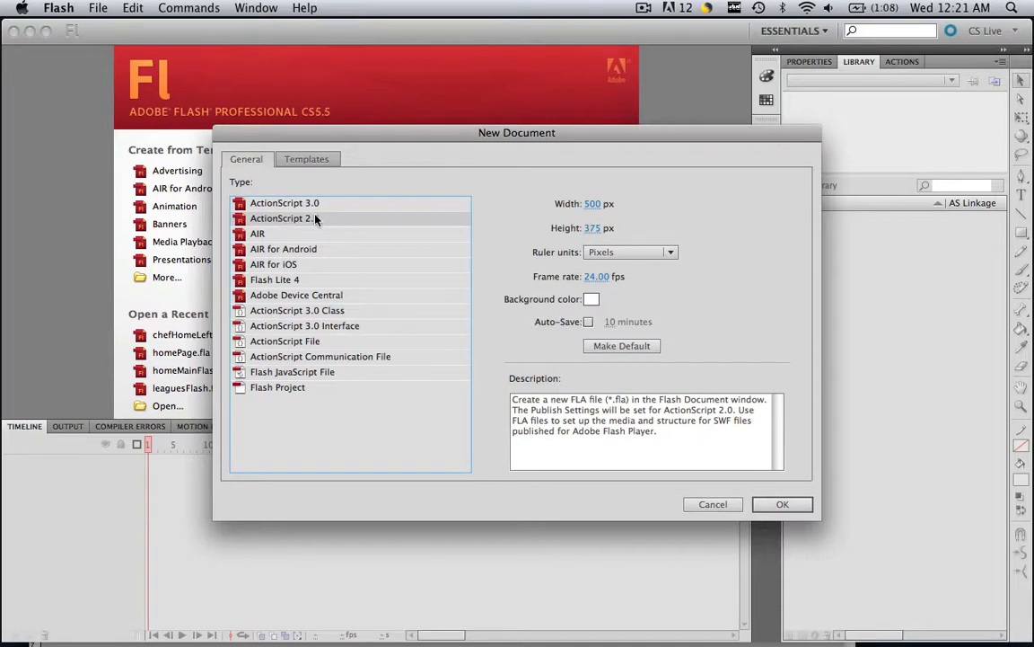
pyautogui.click(284, 201)
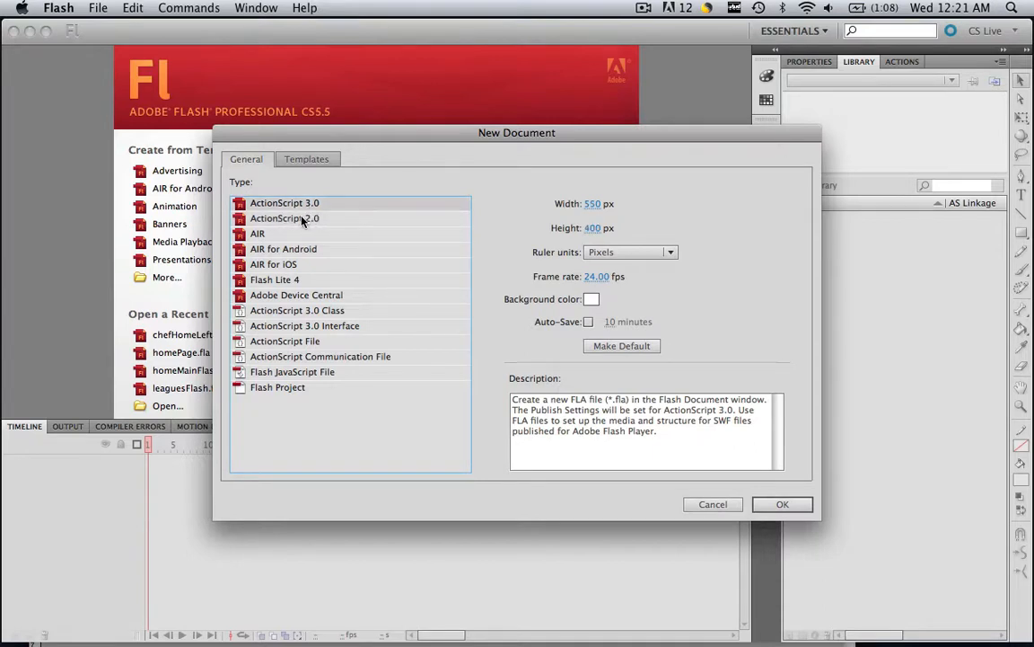
pyautogui.click(284, 219)
pyautogui.write('500')
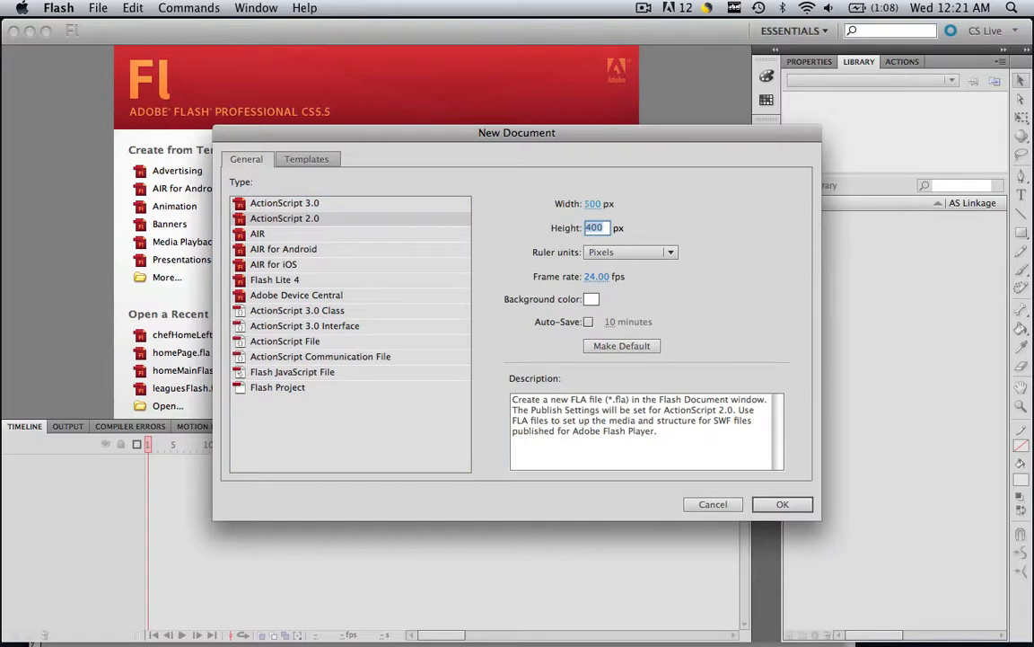
pyautogui.write('375')
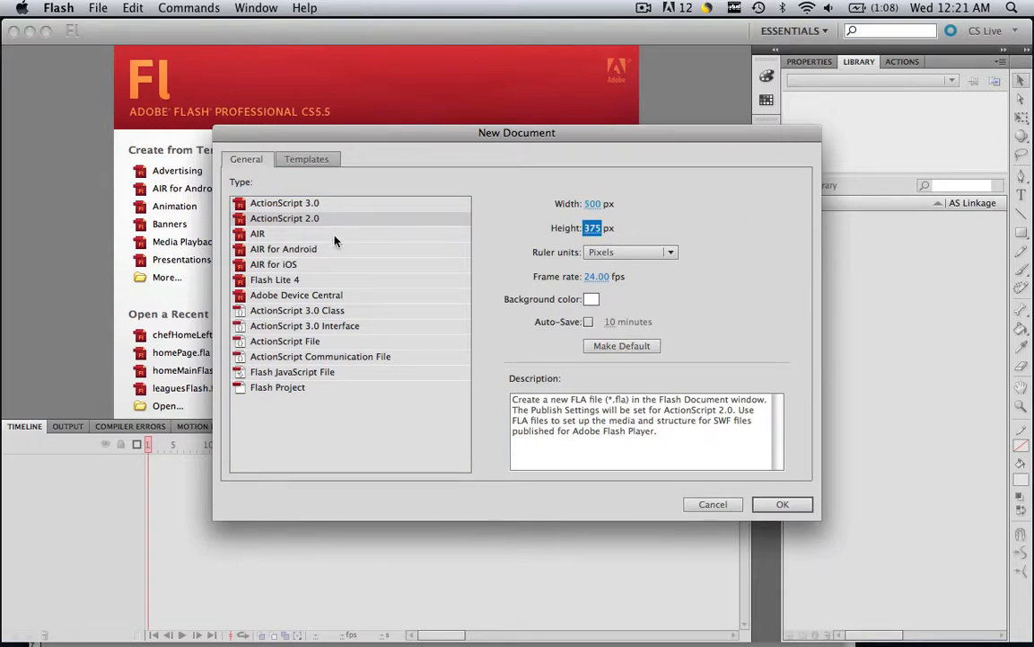
pyautogui.click(783, 503)
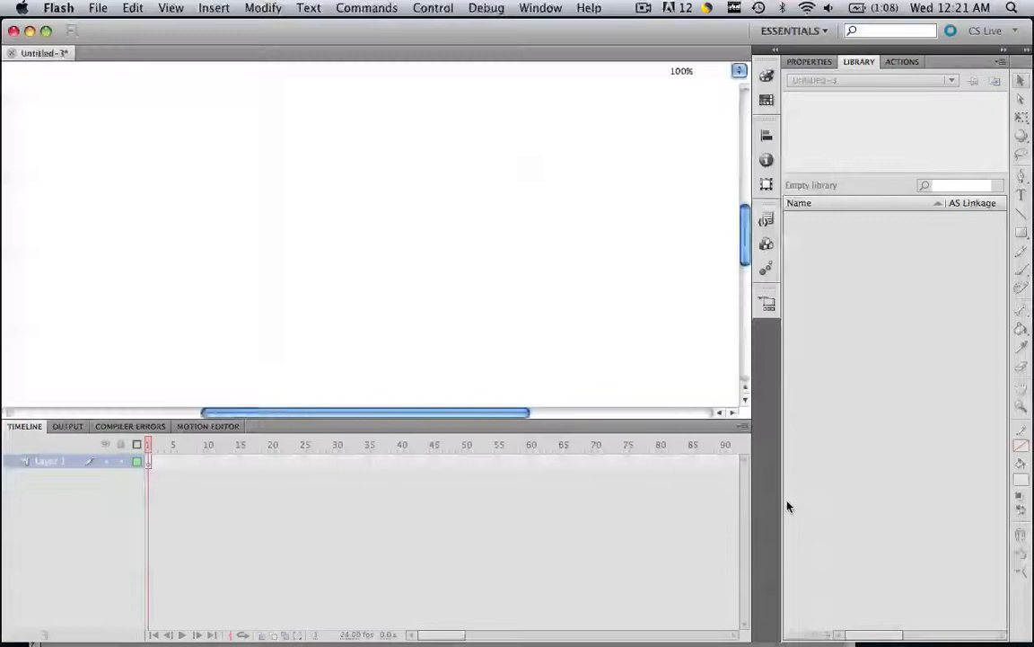
# Import the cheetah, leopard, lion and tigers JPEGs into the document's library
pyautogui.click(808, 61)
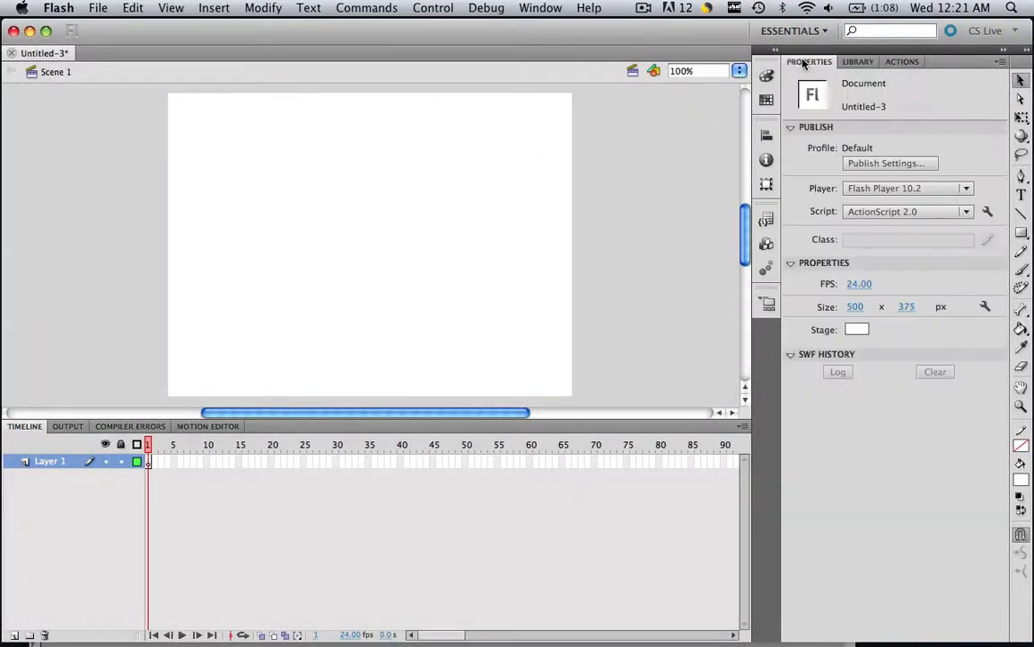
pyautogui.moveTo(101, 409)
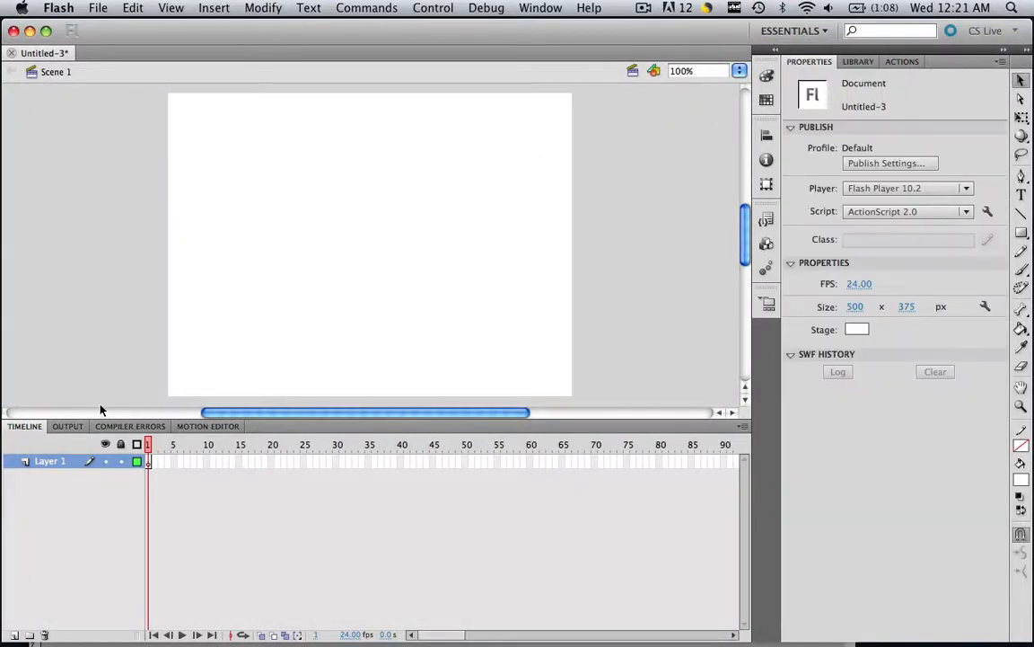
pyautogui.moveTo(93, 47)
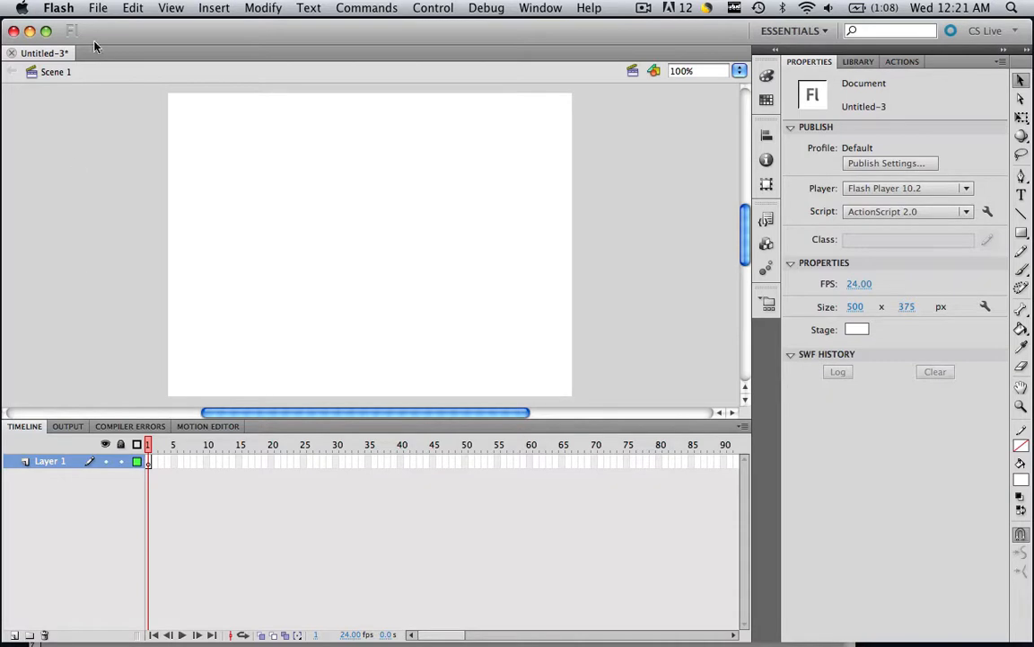
pyautogui.click(97, 8)
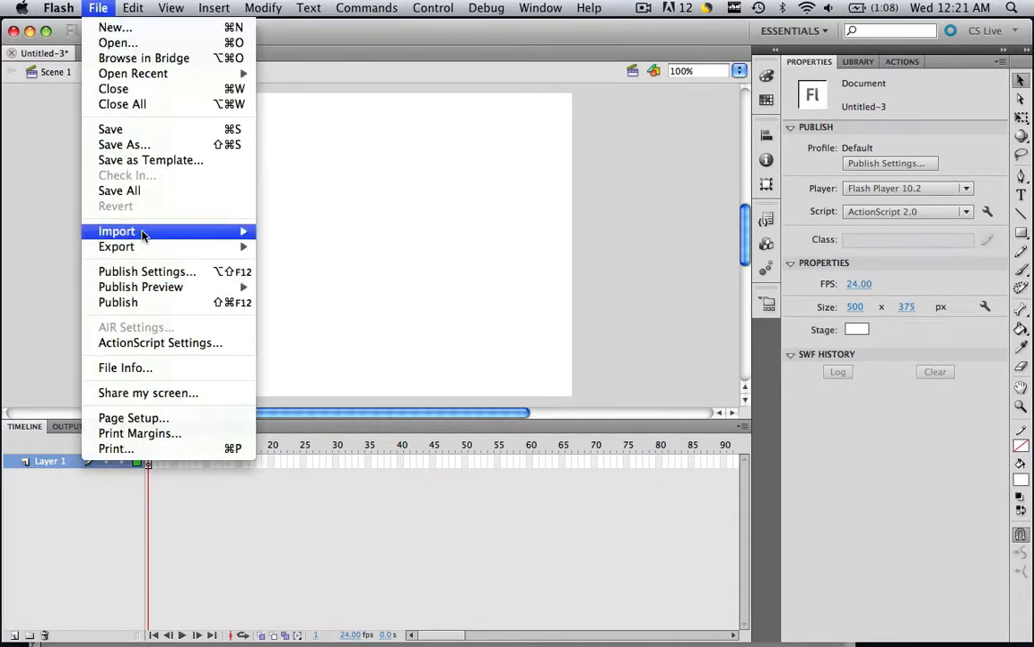
pyautogui.click(117, 230)
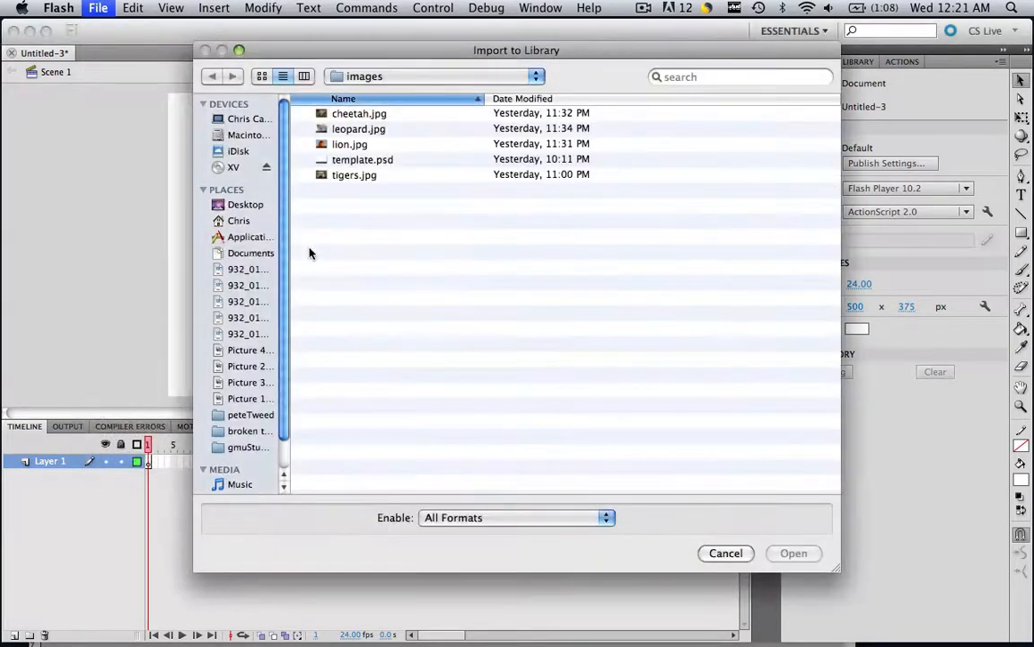
pyautogui.click(359, 112)
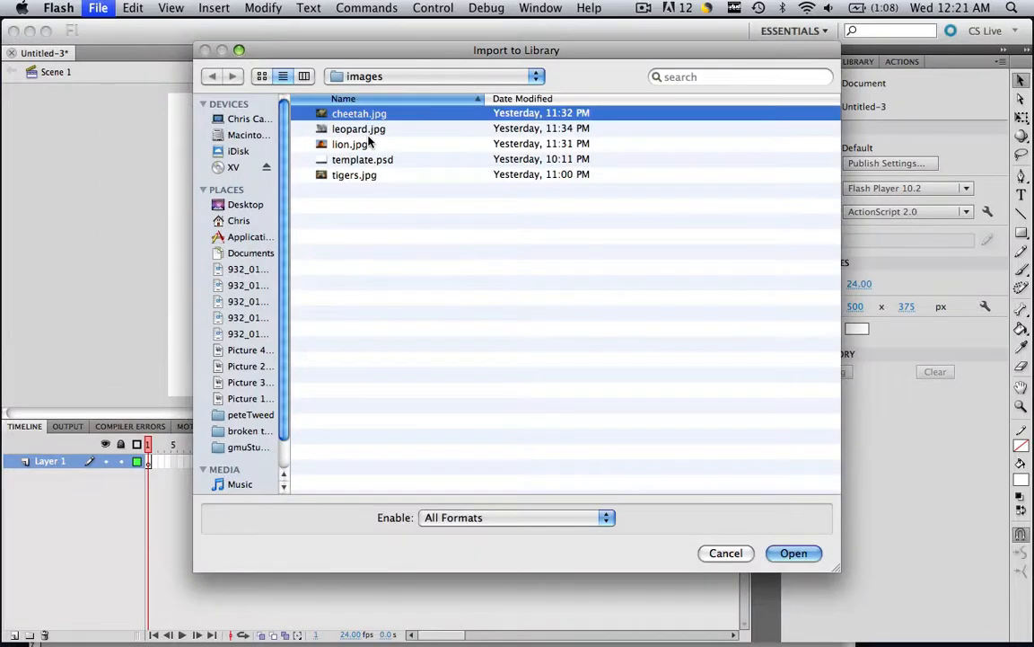
pyautogui.click(350, 144)
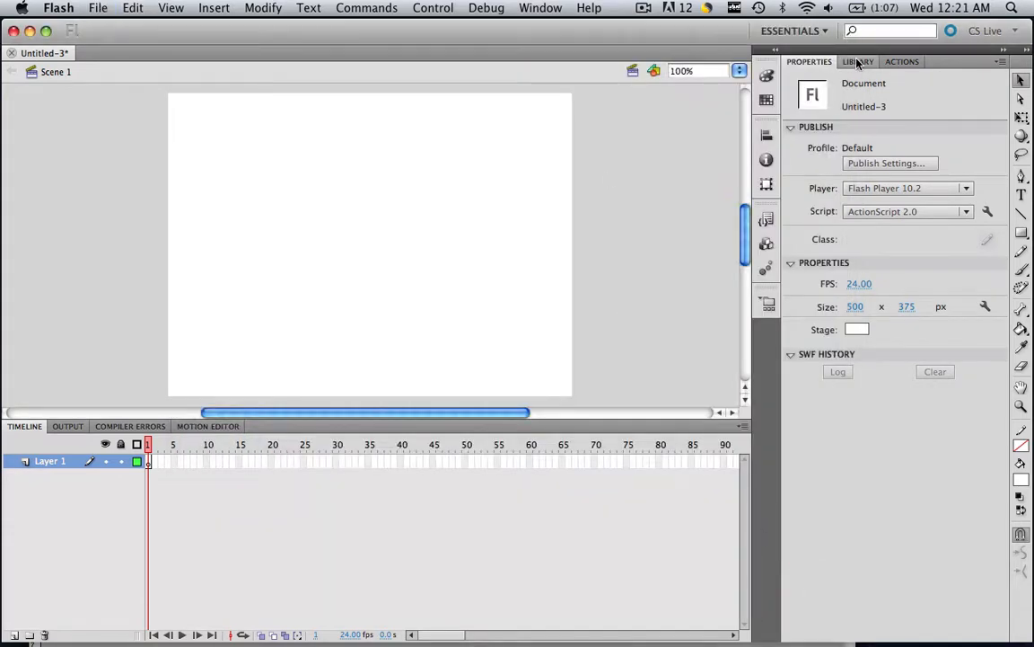
# Show the Library panel and preview the lion and tigers images
pyautogui.click(858, 61)
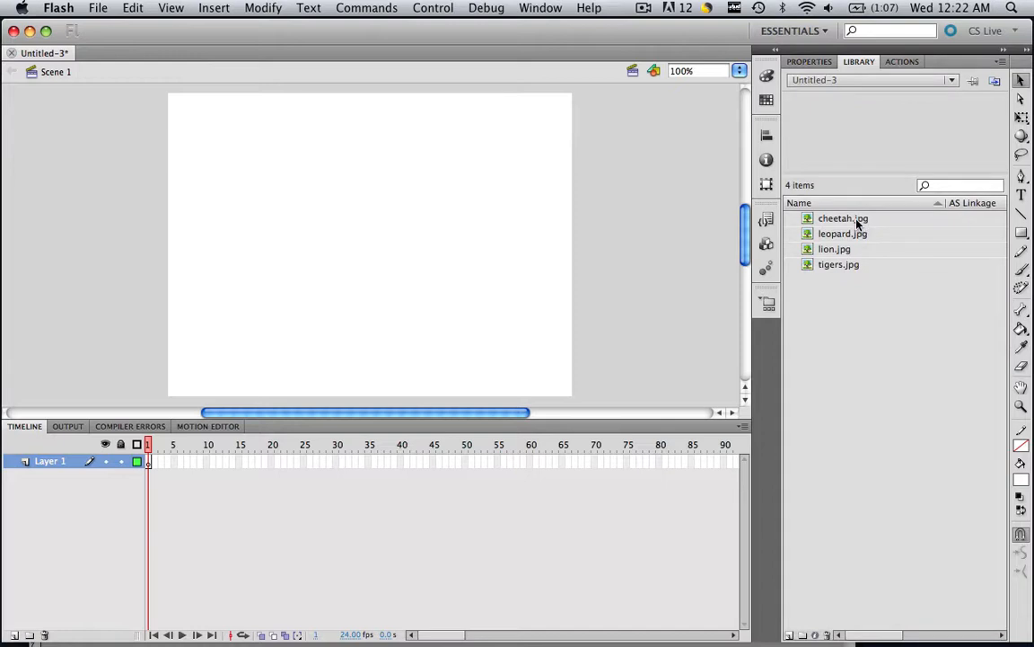
pyautogui.click(833, 247)
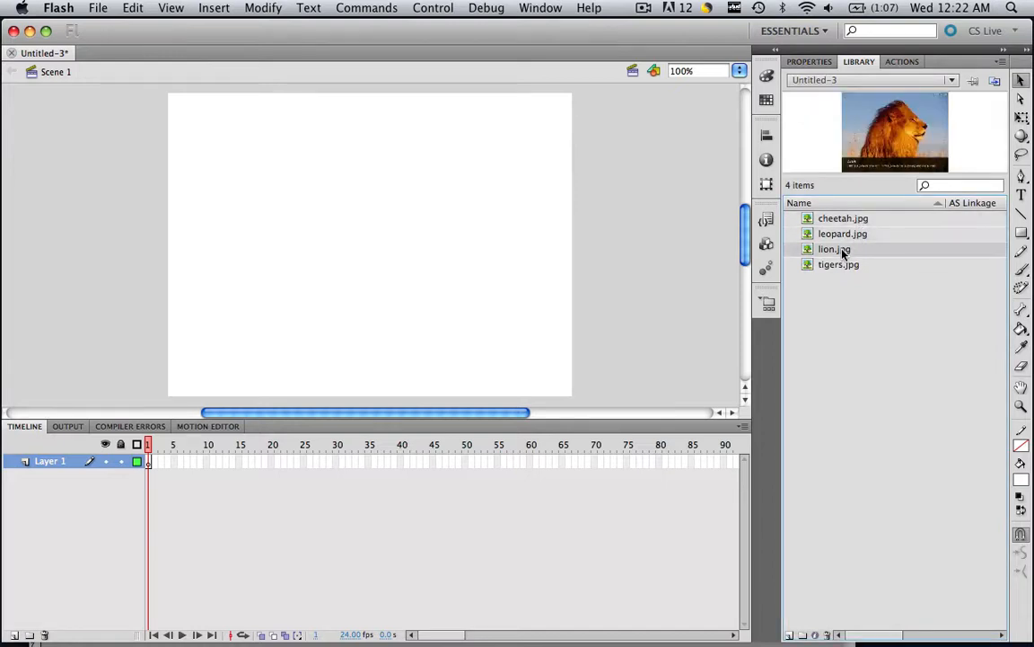
pyautogui.click(839, 264)
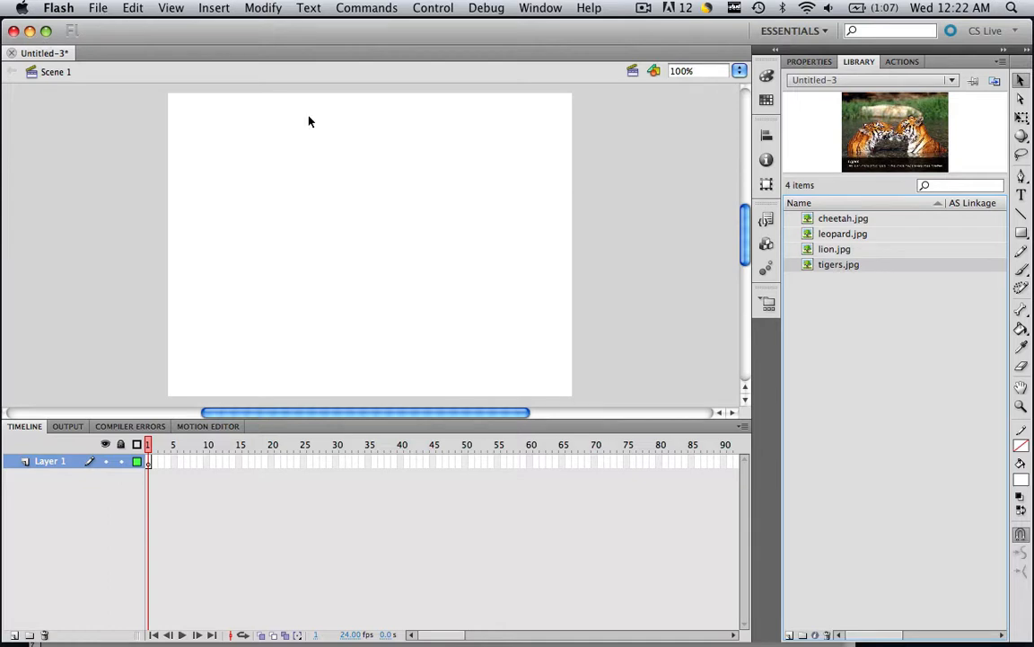
pyautogui.moveTo(111, 32)
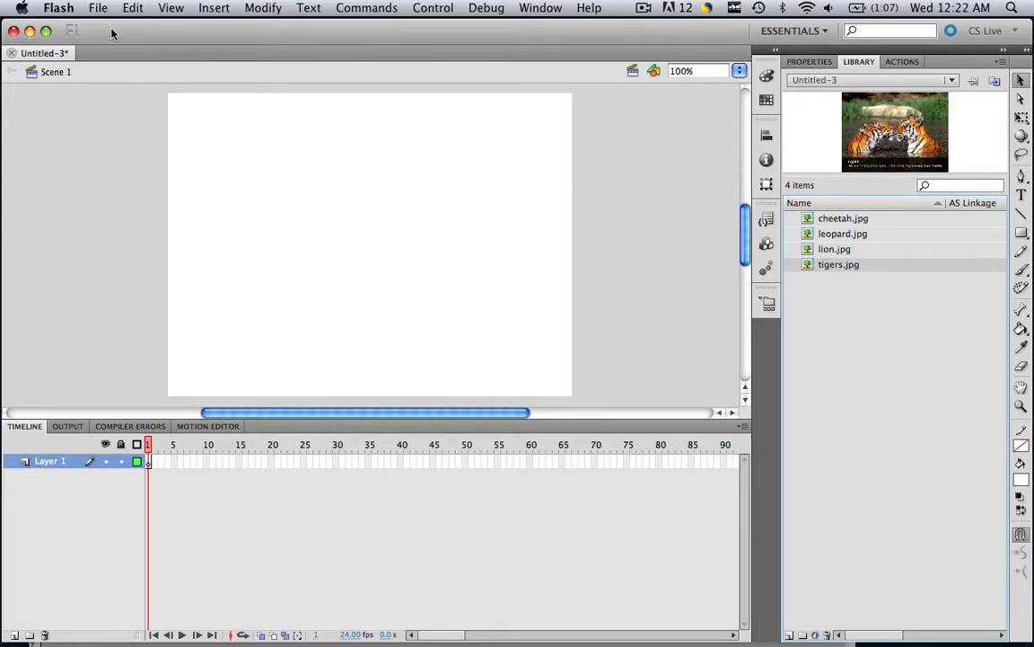
# Save the document as home_flash.fla in Flash CS5.5 Document format
pyautogui.click(97, 7)
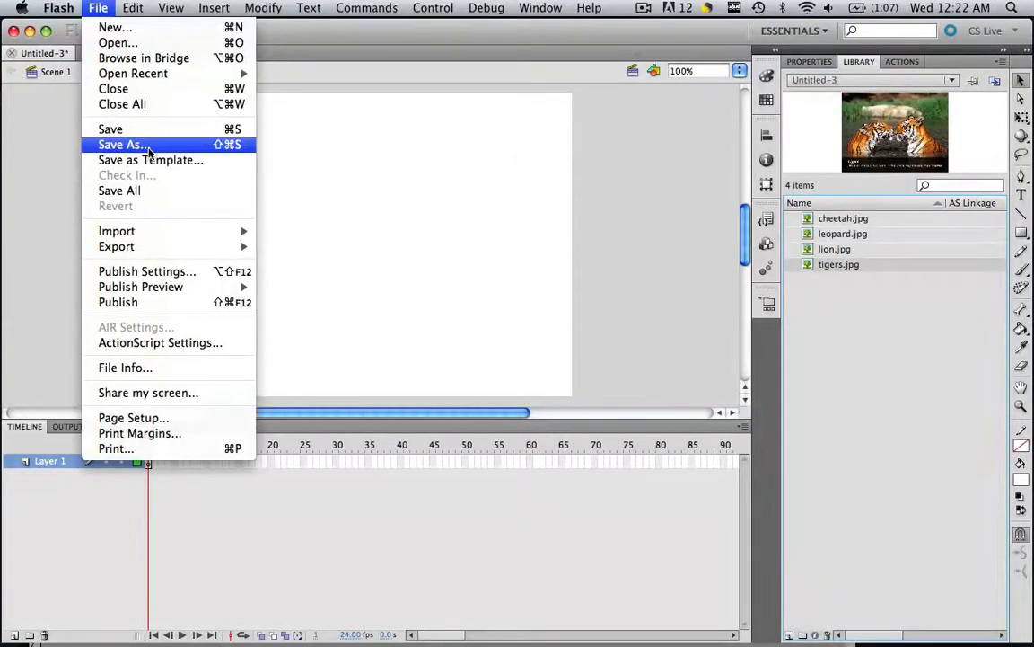
pyautogui.click(122, 144)
pyautogui.write('home.')
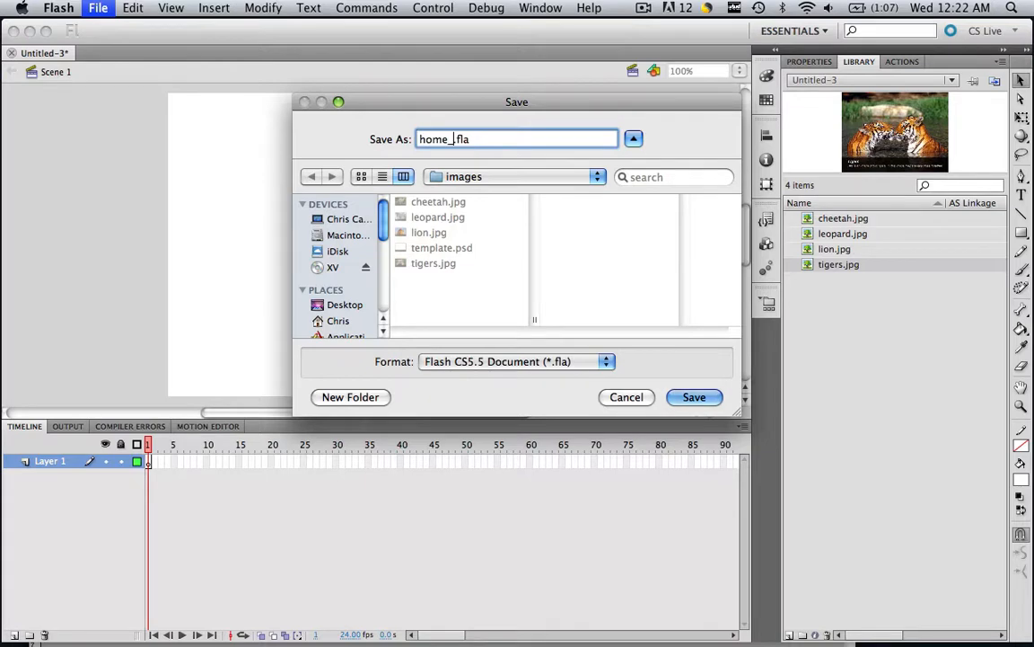
pyautogui.write('flash')
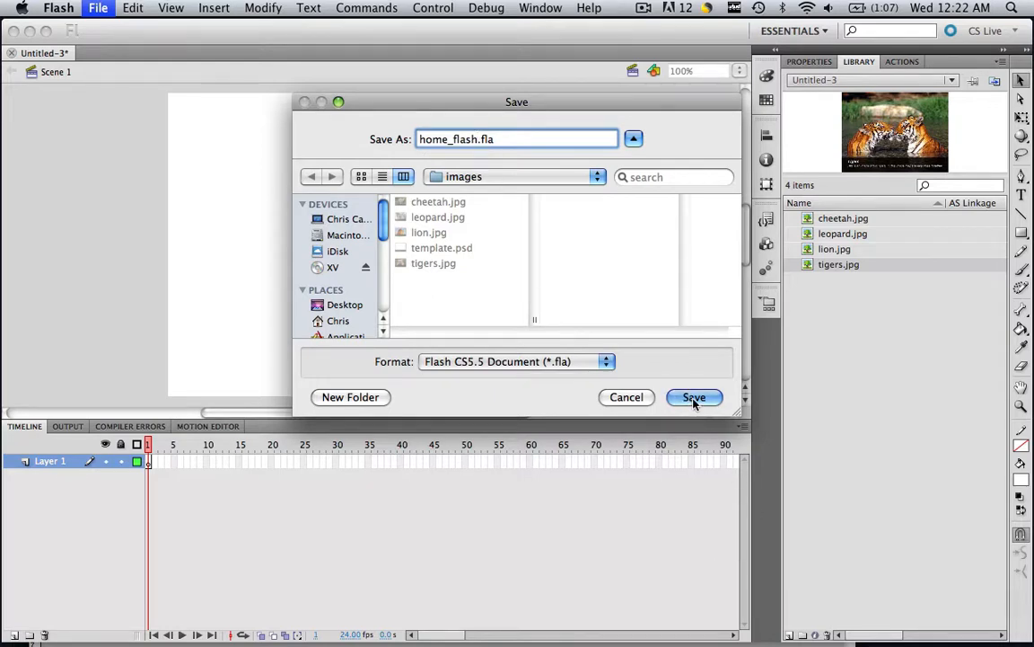
pyautogui.click(694, 397)
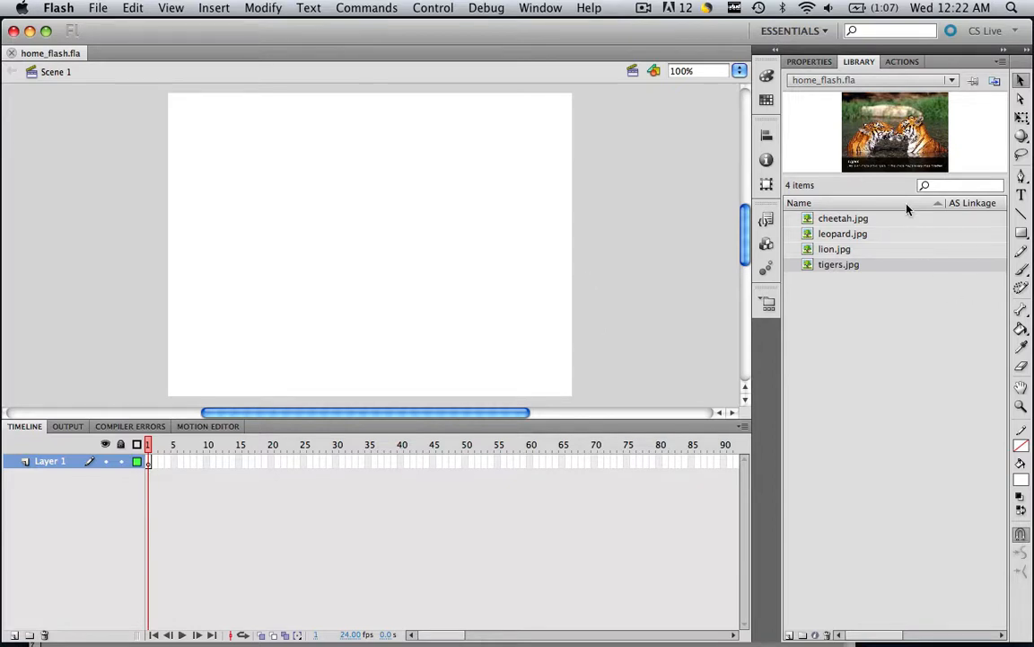
pyautogui.moveTo(790, 417)
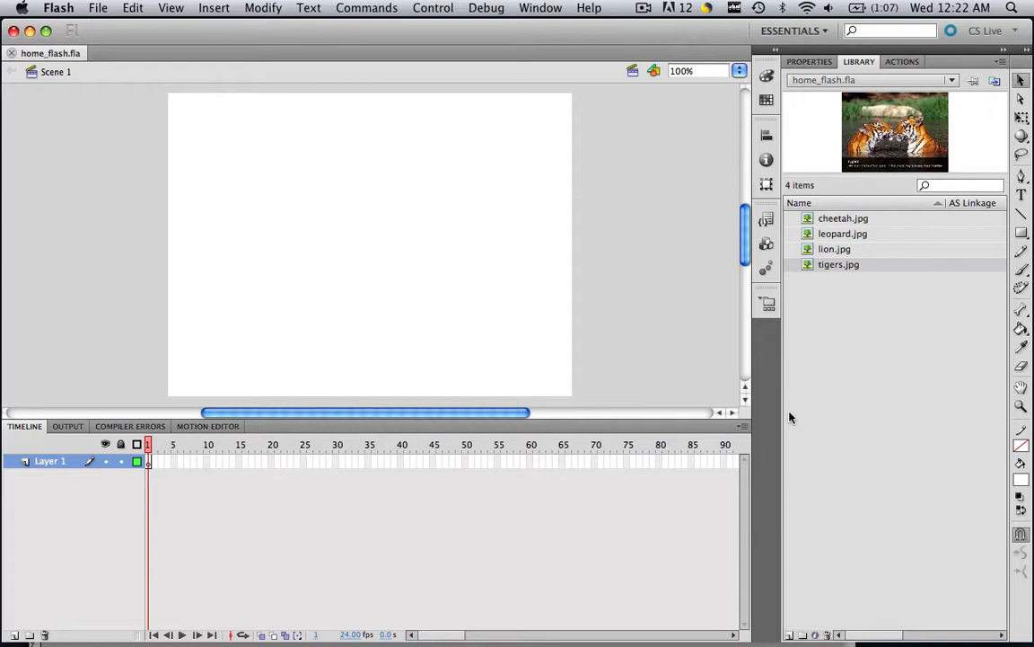
pyautogui.moveTo(842, 295)
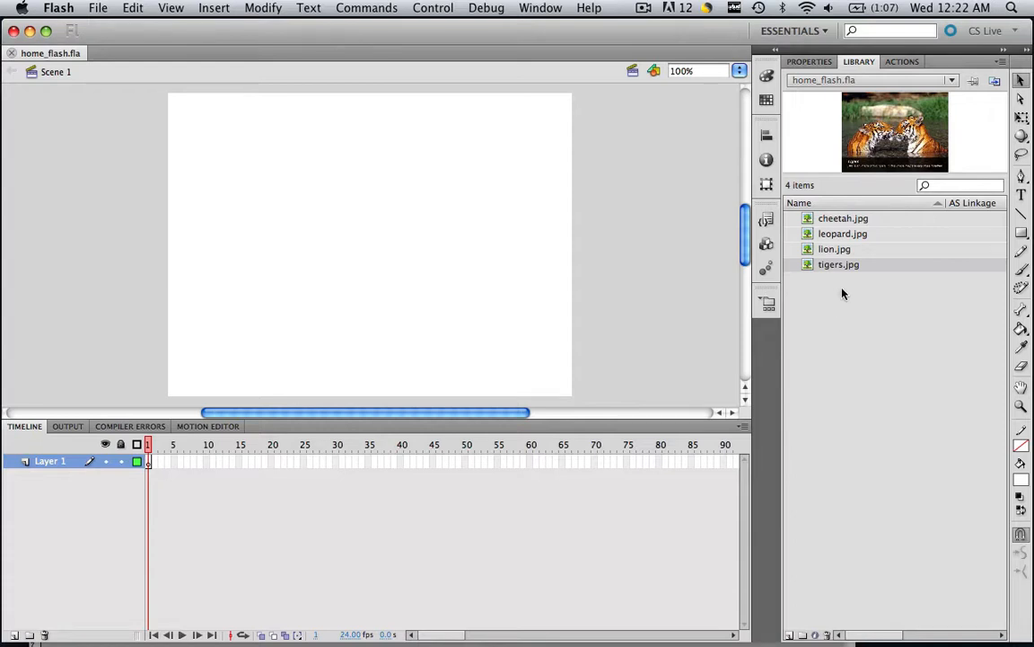
pyautogui.moveTo(747, 469)
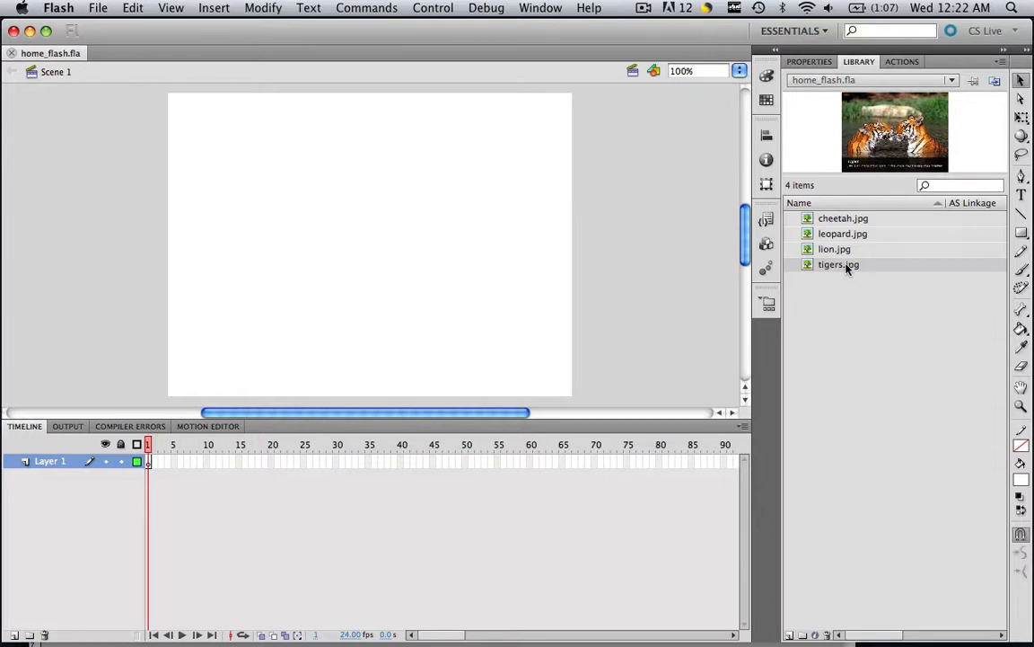
pyautogui.moveTo(851, 270)
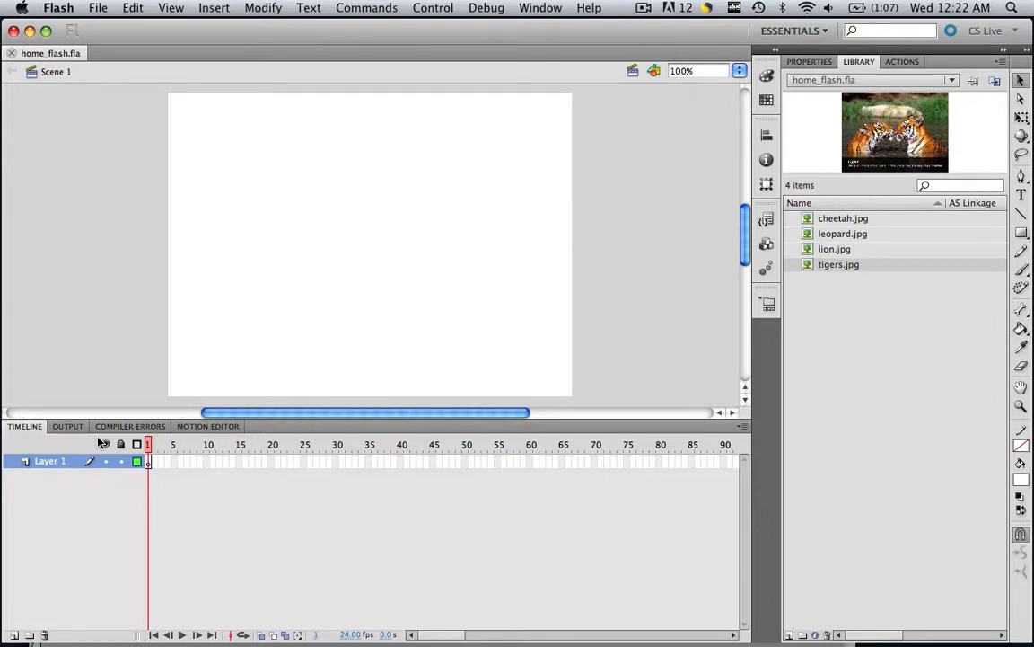
pyautogui.moveTo(539, 494)
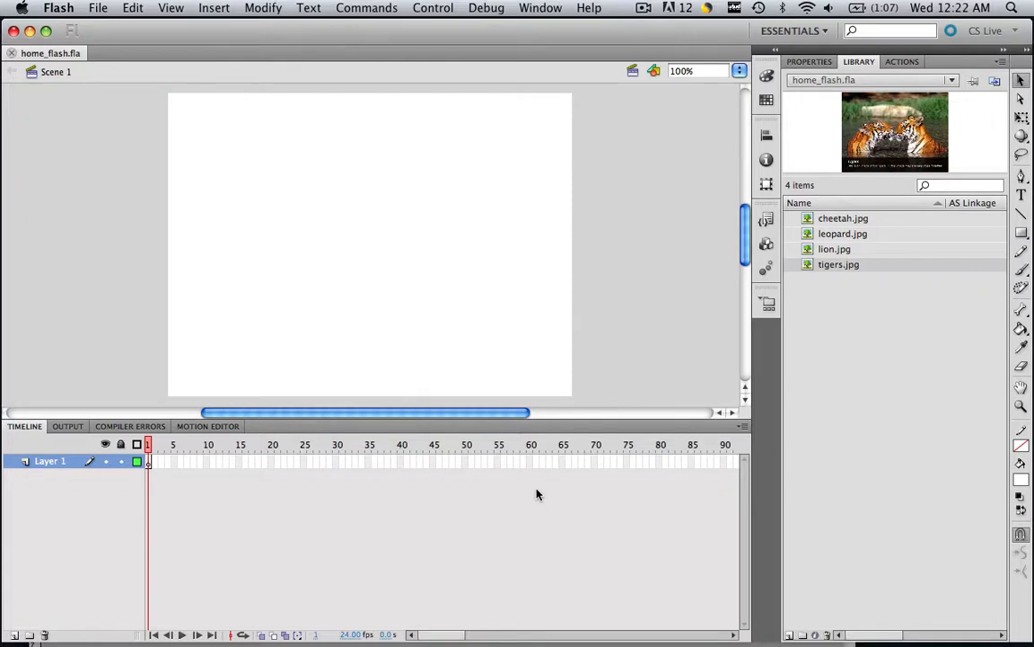
pyautogui.moveTo(560, 223)
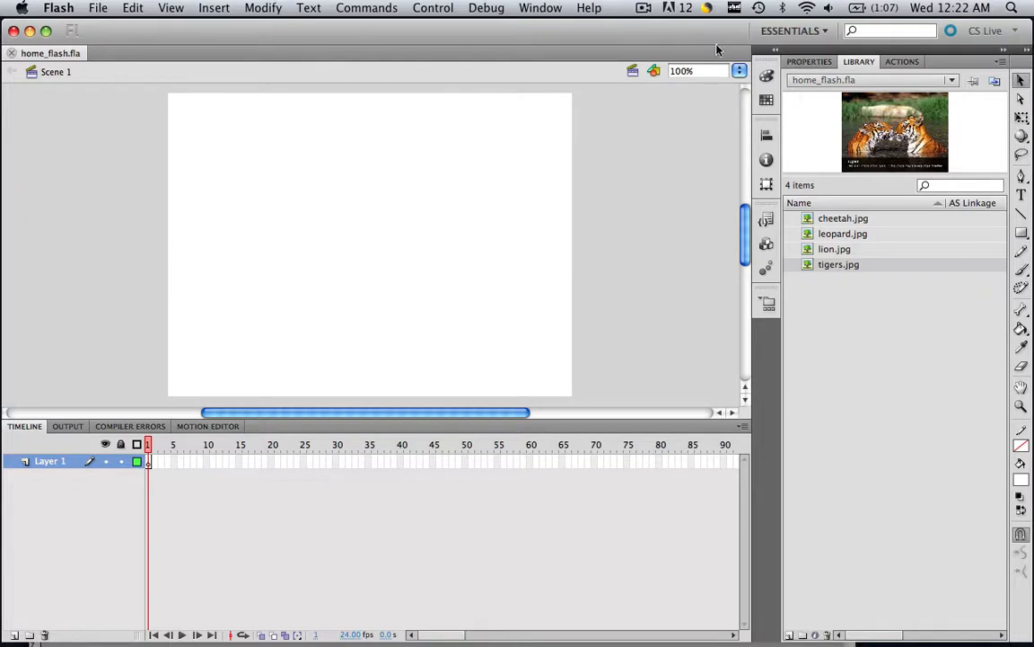
pyautogui.moveTo(661, 40)
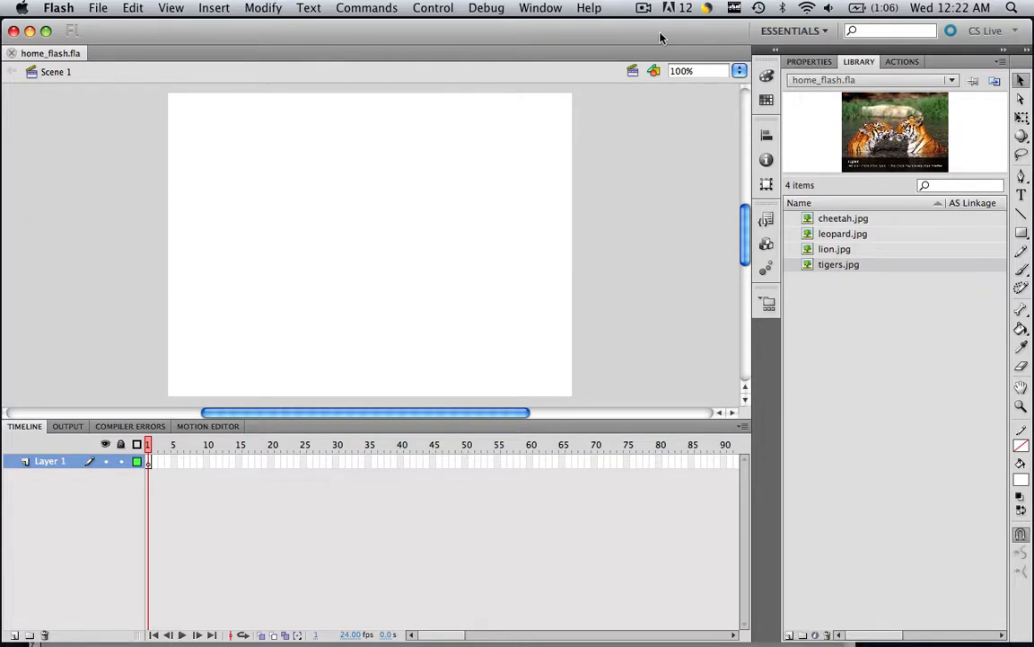
pyautogui.moveTo(646, 10)
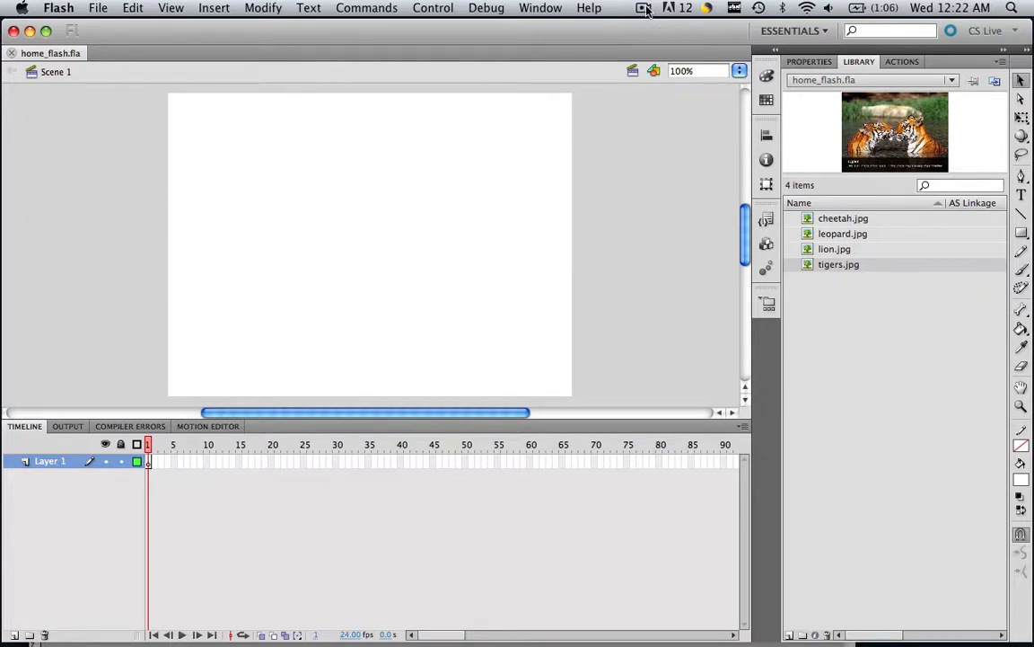